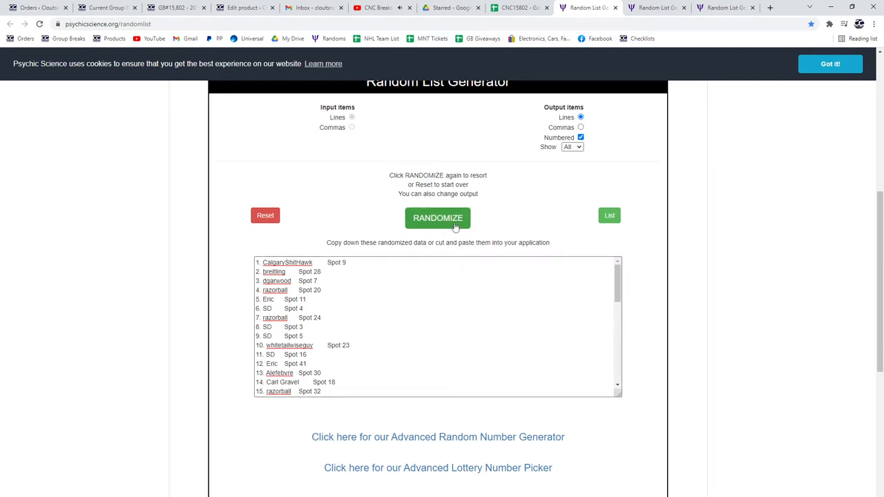
Randomize the names-and-spots list and paste it into columns A–B of CNC15802
click(438, 217)
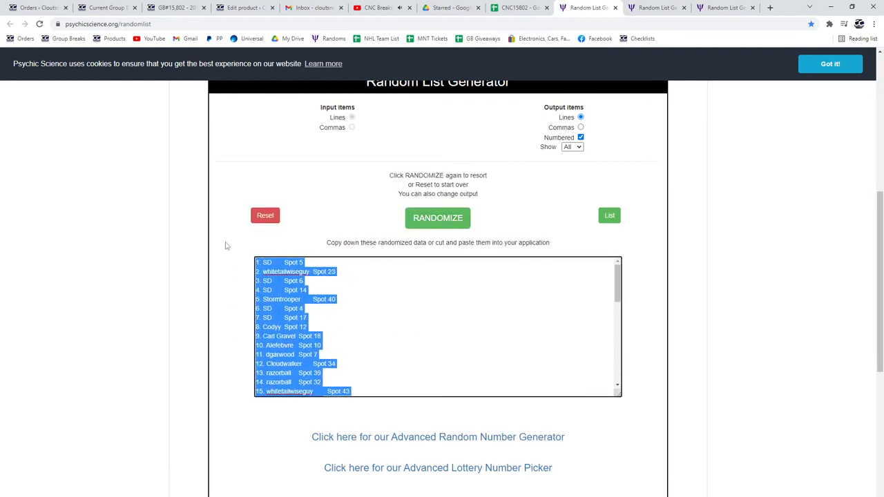
click(520, 8)
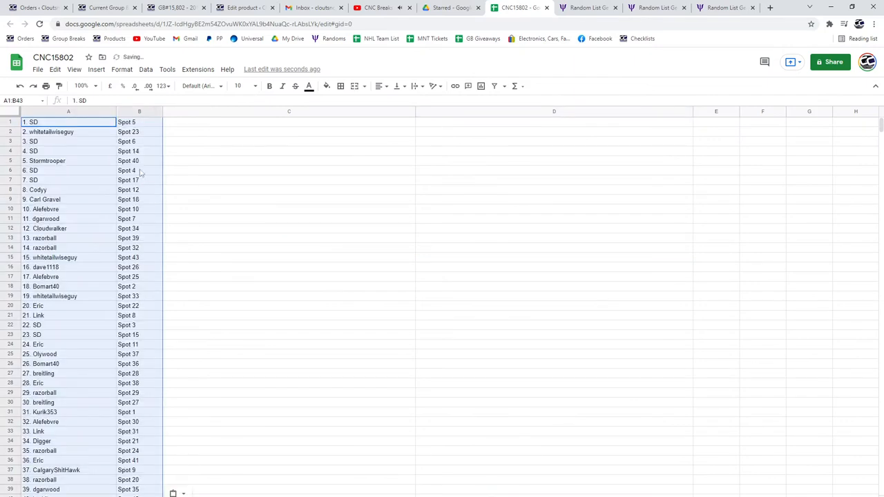
Randomize the hit cards list and paste it into column C starting at C1
click(654, 8)
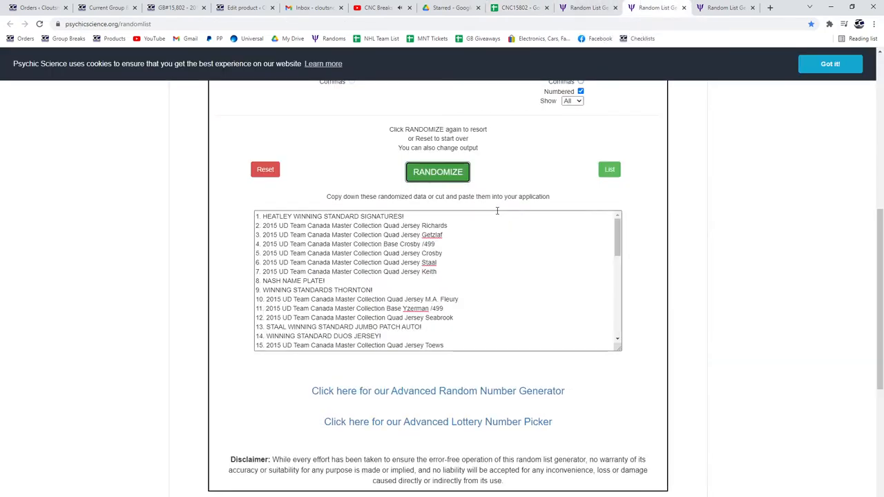
click(437, 171)
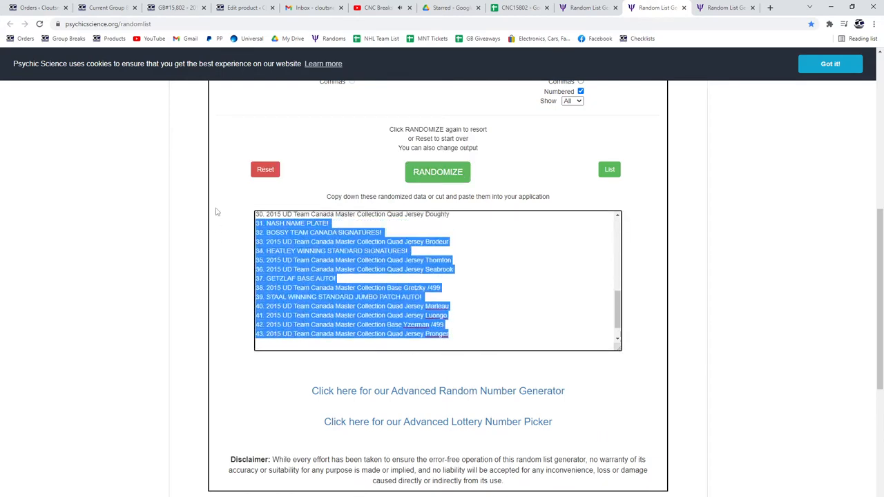
click(520, 8)
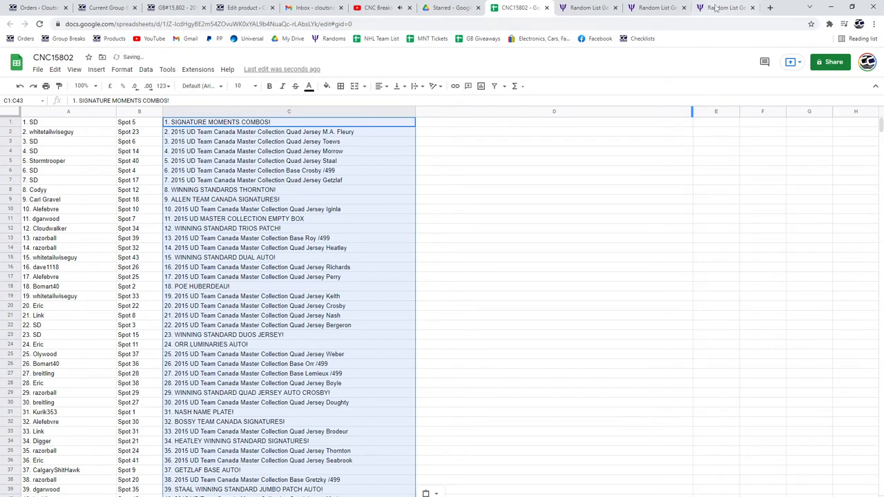
Randomize the base /499 cards list and paste it into column D starting at D1
click(725, 7)
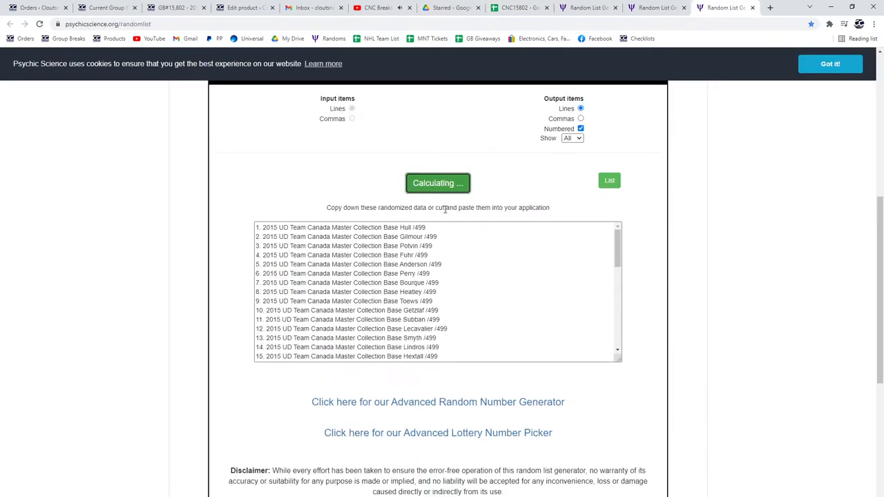
click(438, 182)
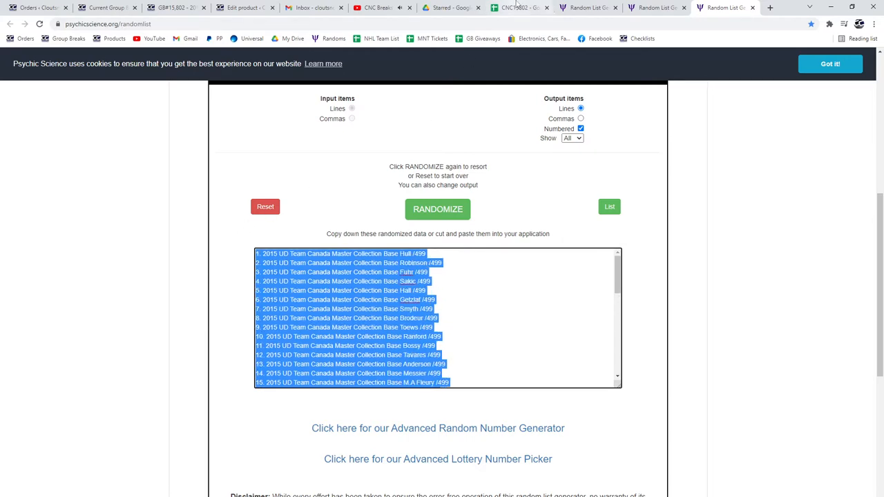
click(518, 8)
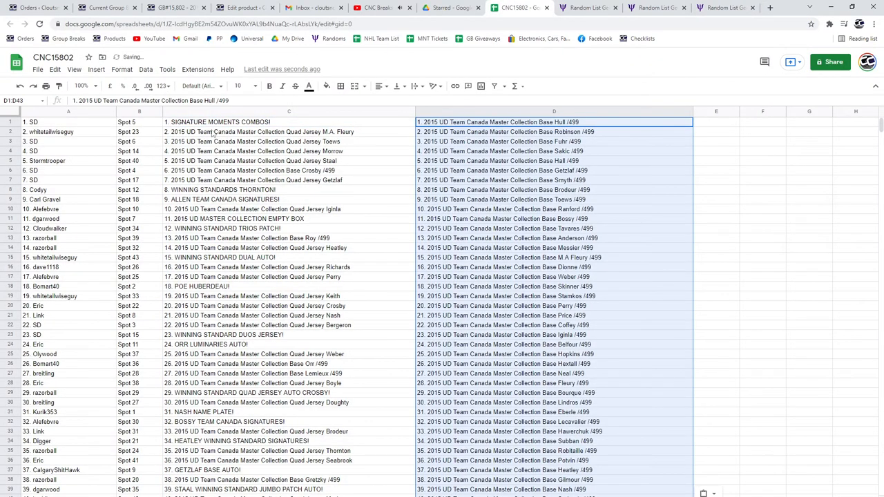
click(68, 121)
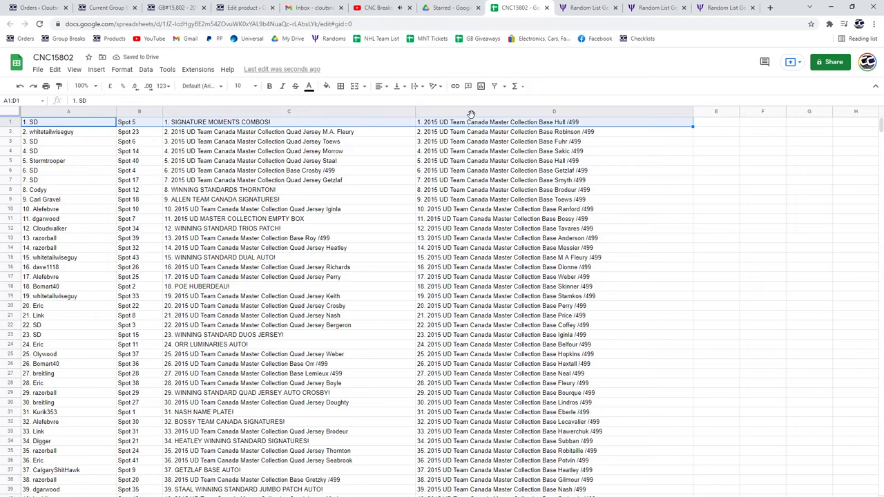
Bold rows 1, 8, 9, 11, 12, 15 and 18 across columns A–D
click(268, 85)
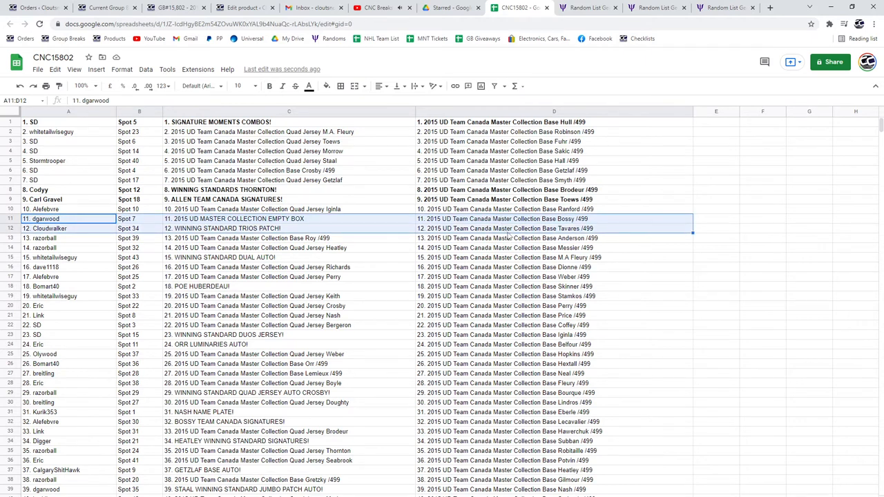
click(68, 258)
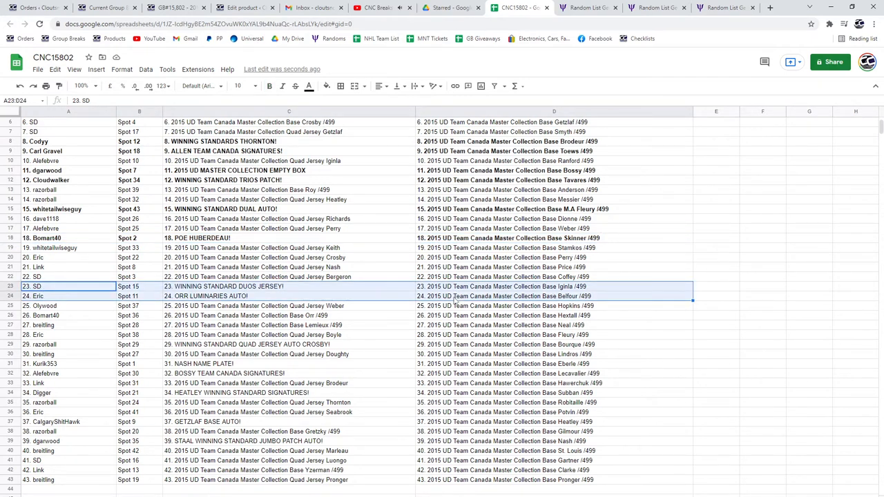
Bold rows 23, 24, 29, 31, 32, 34, 37 and 39 across columns A–D
click(268, 85)
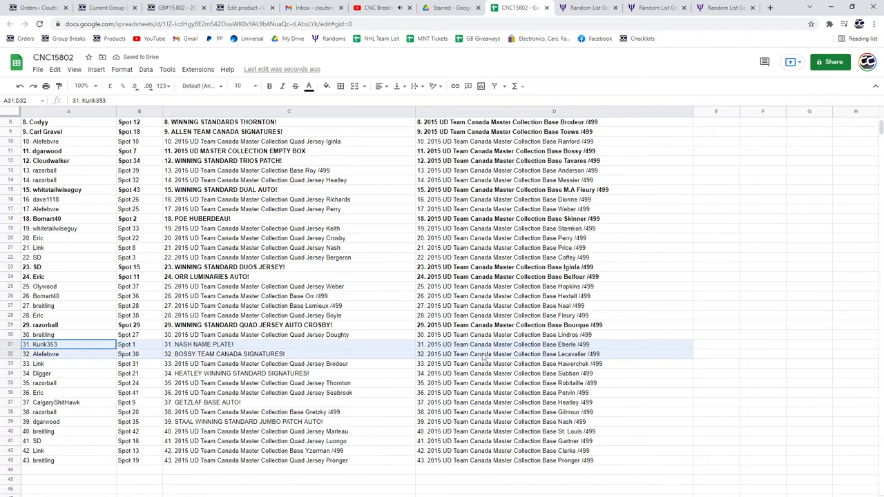
click(269, 86)
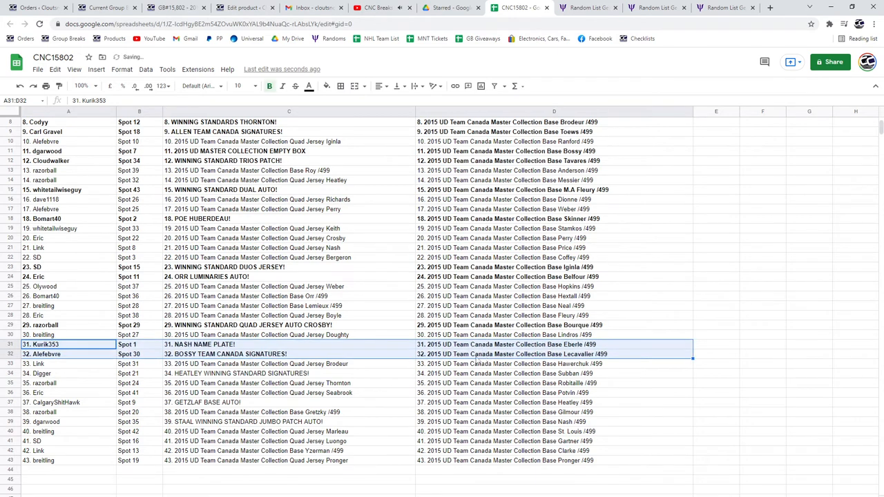
mouse_move(69, 376)
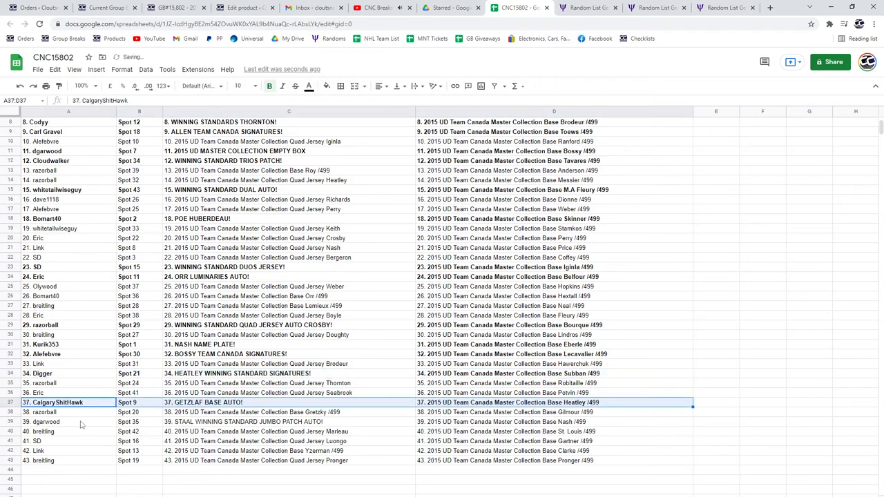
click(67, 421)
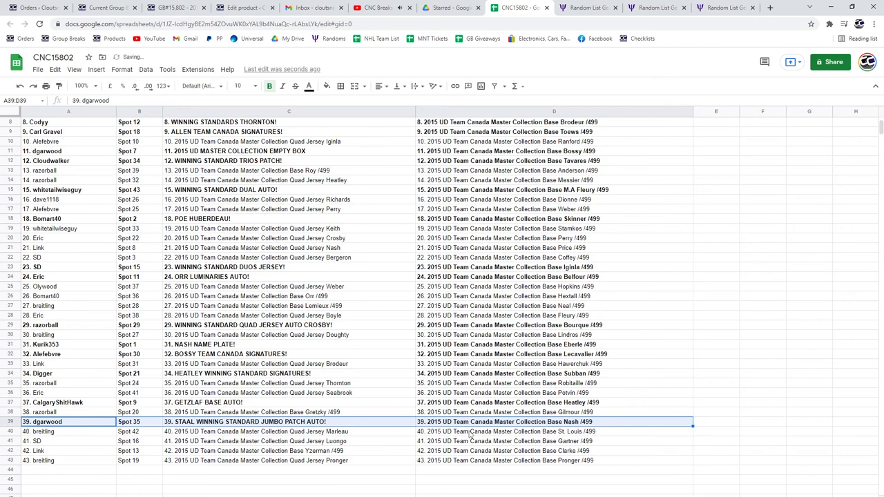